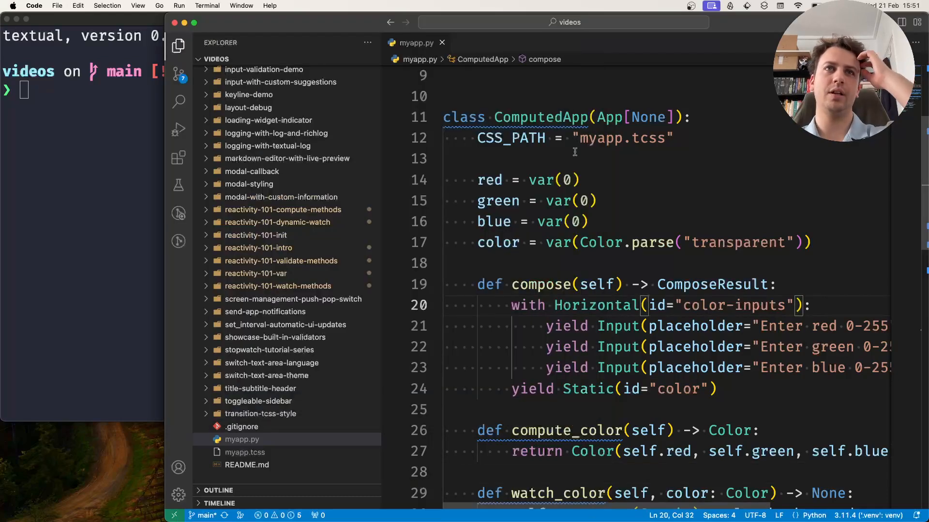
mouse_move(602, 242)
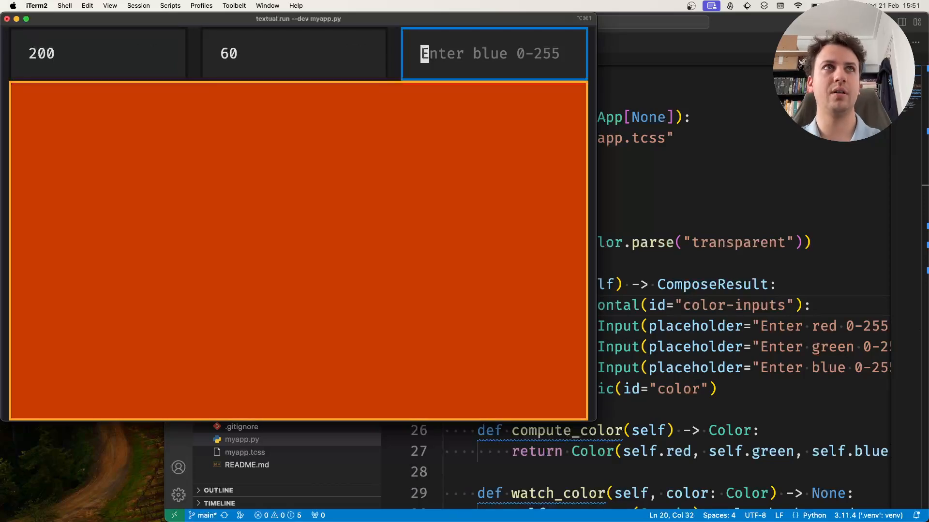
Enter blue 100 in the colour app to turn the swatch pink, then quit the app.
type("100")
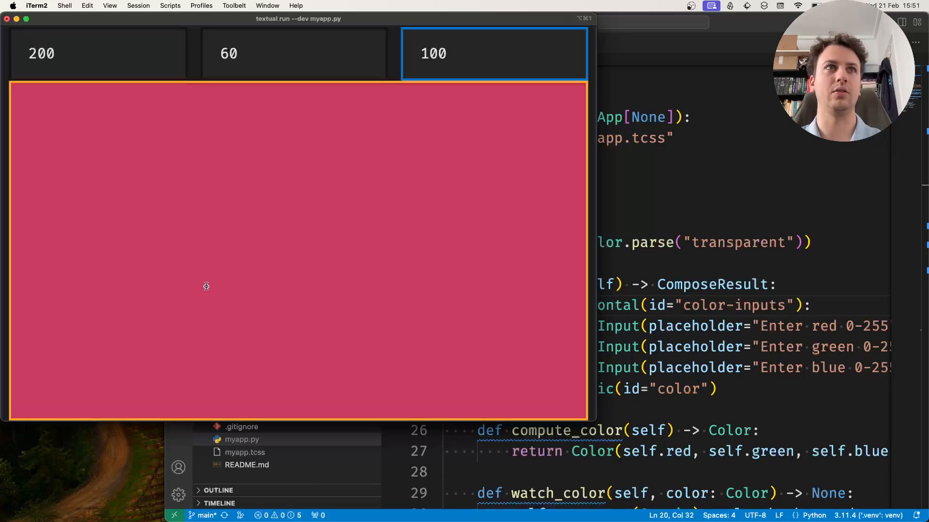
key("ctrl+c")
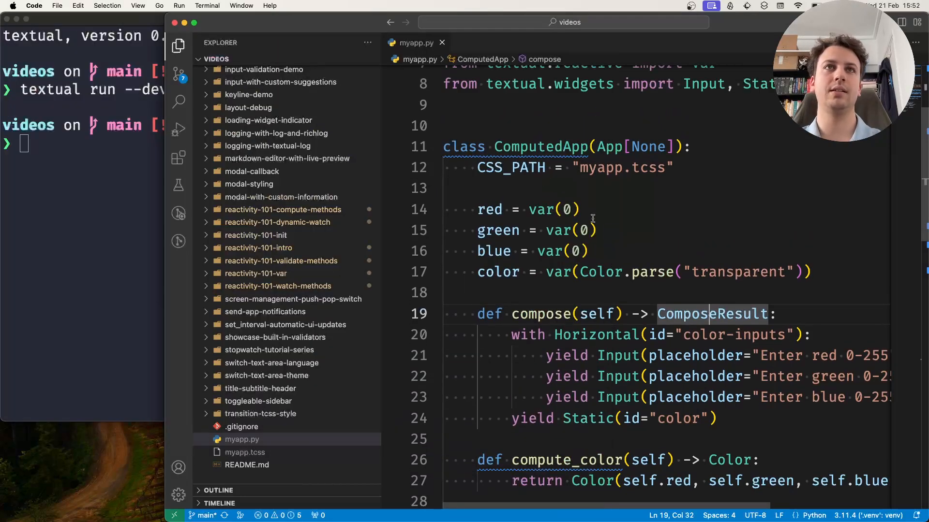
Replace the var(0) defaults for red, green and blue in myapp.py with 255.
left_click(478, 209)
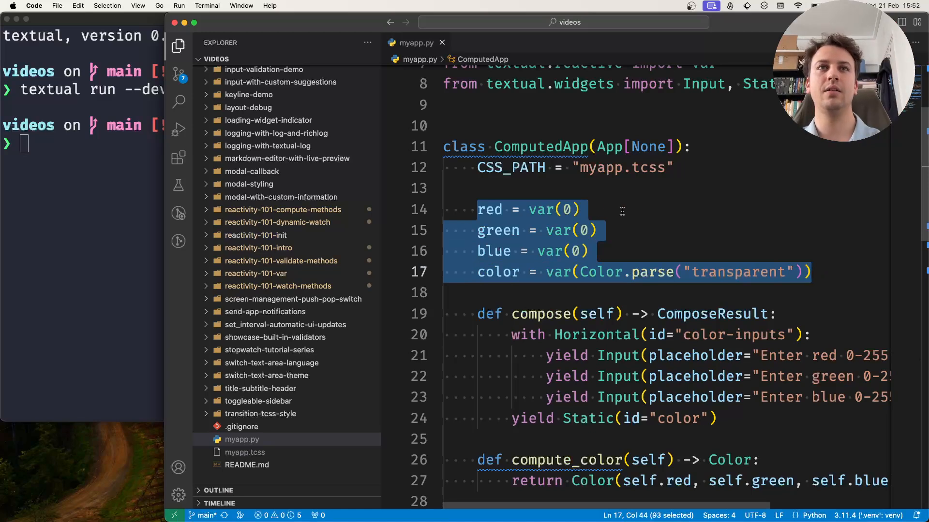
left_click(566, 210)
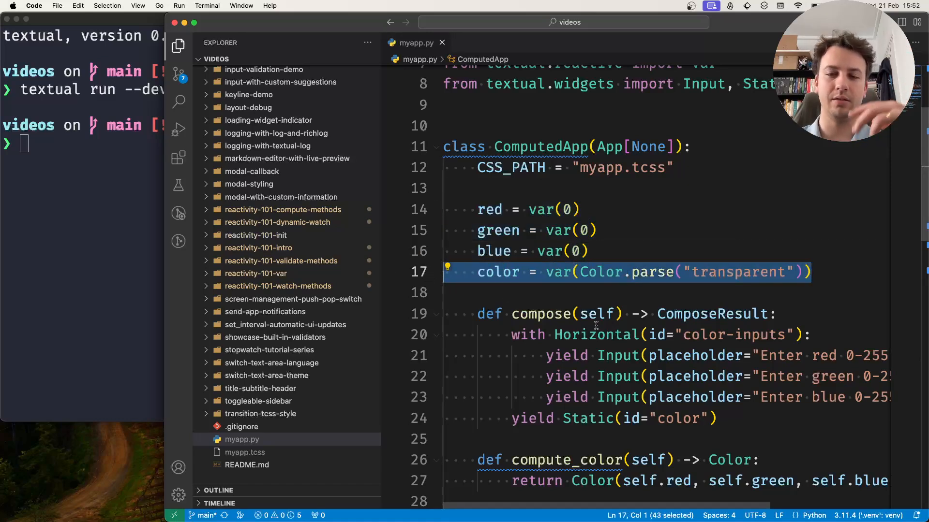
left_click(503, 230)
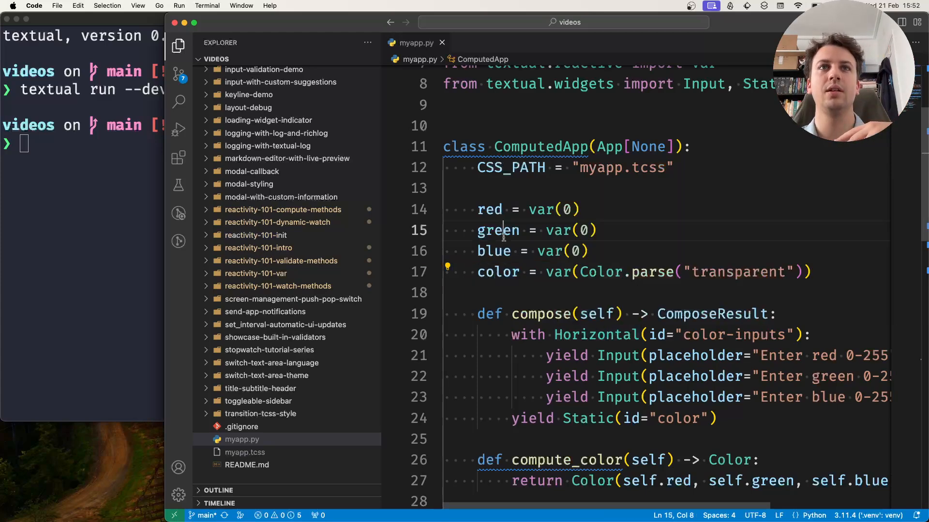
double_click(737, 272)
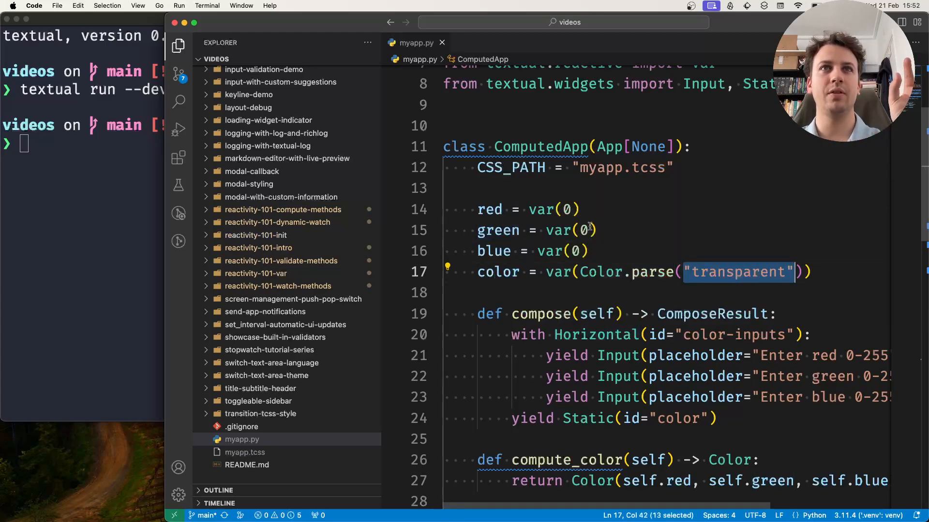
type("255")
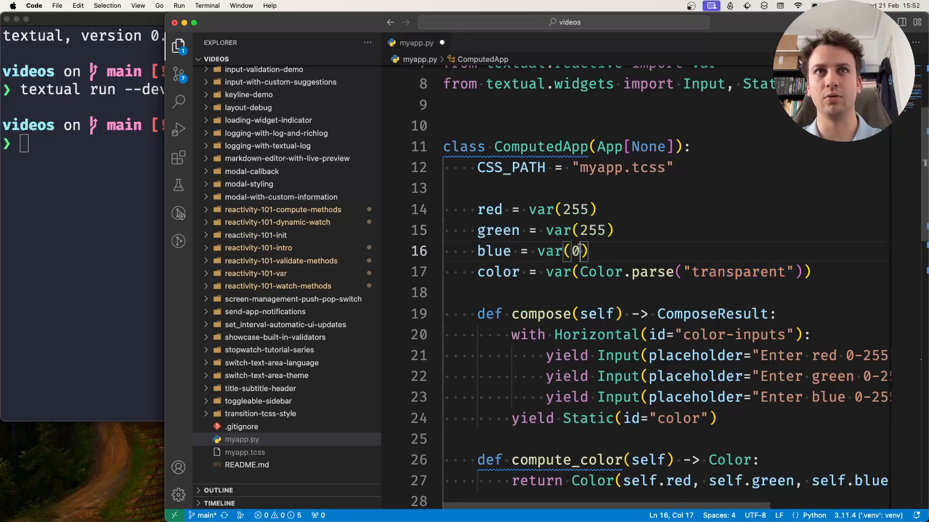
type("255")
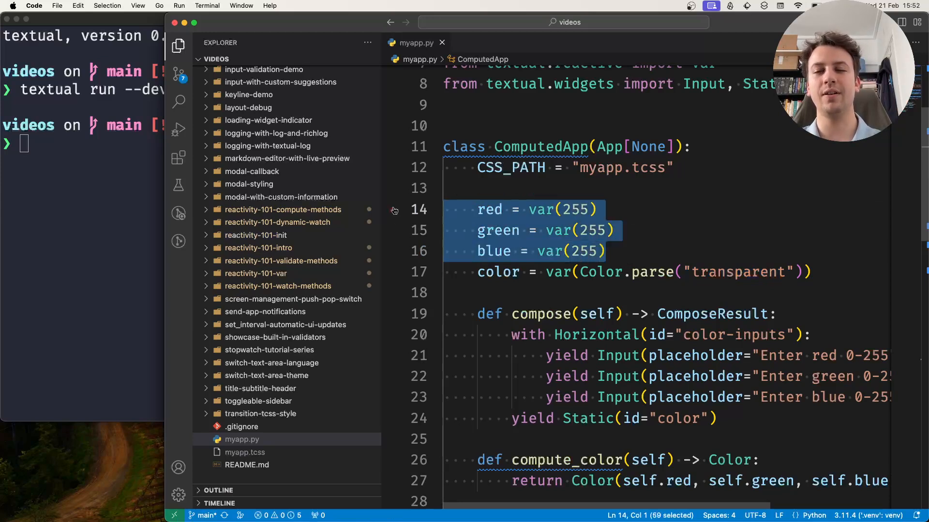
mouse_move(395, 210)
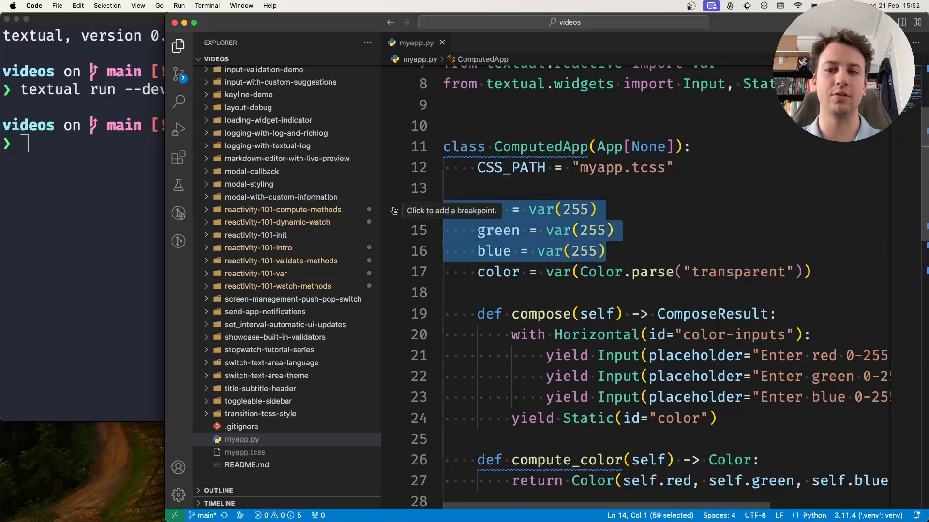
left_click(604, 252)
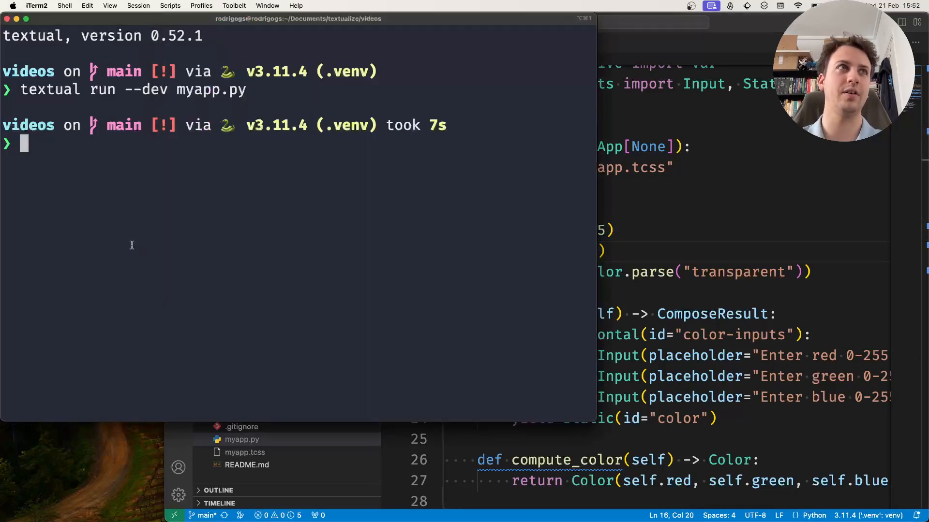
Rerun 'textual run --dev myapp.py' to see the white swatch from the 255 defaults.
key("Return")
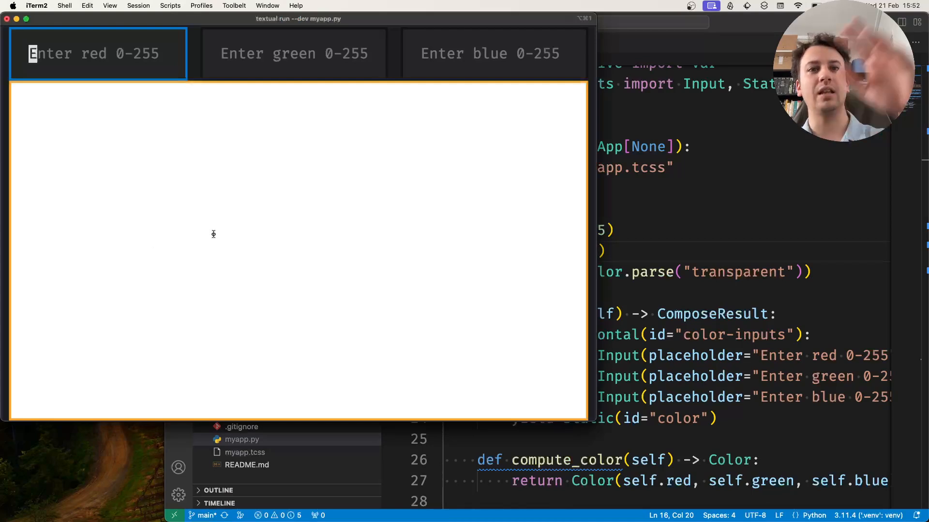
mouse_move(295, 230)
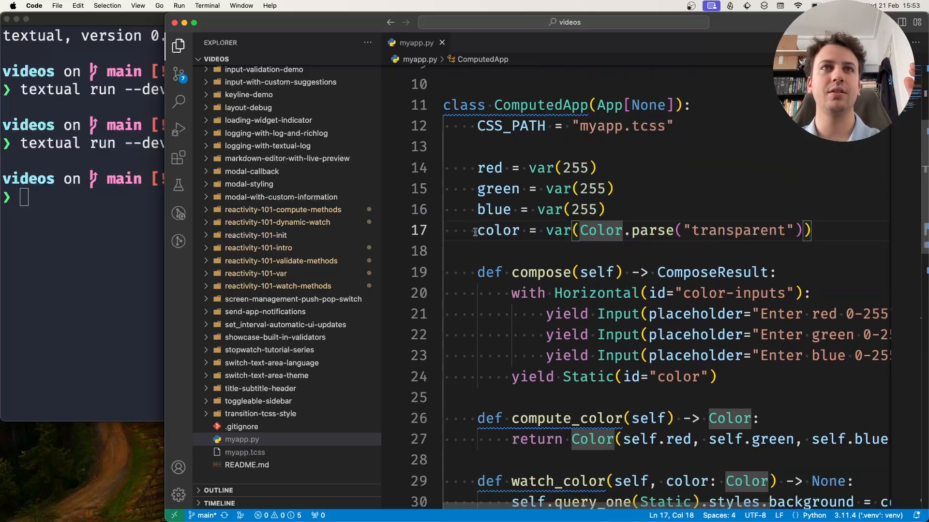
Append ', init=False' inside the color var(...) declaration in myapp.py.
double_click(498, 231)
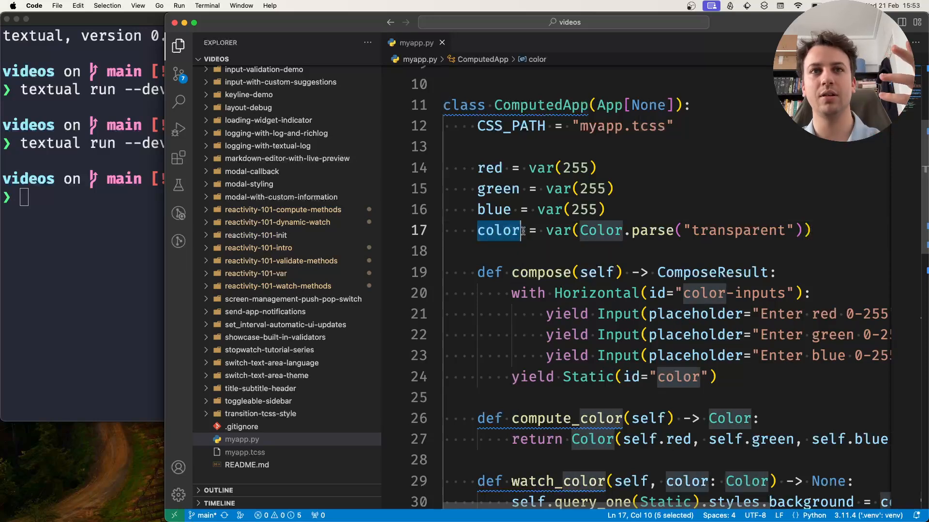
mouse_move(599, 230)
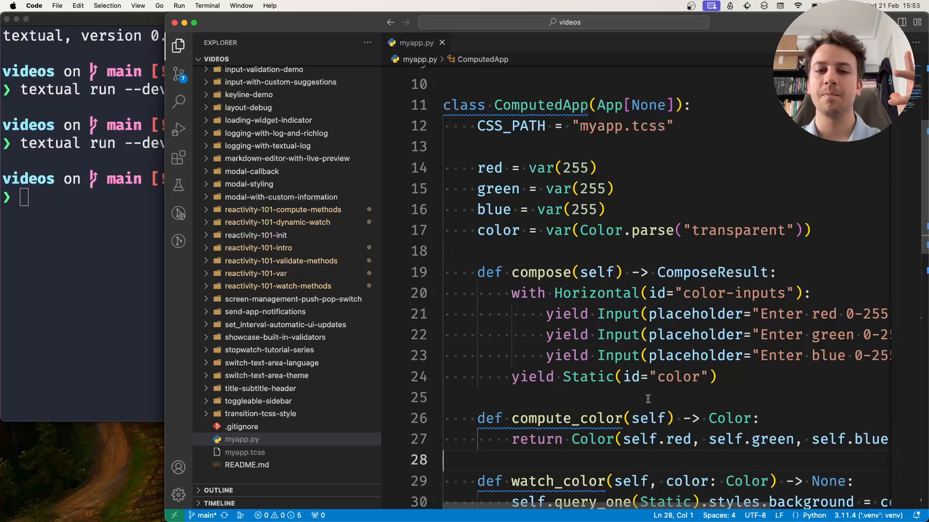
mouse_move(853, 229)
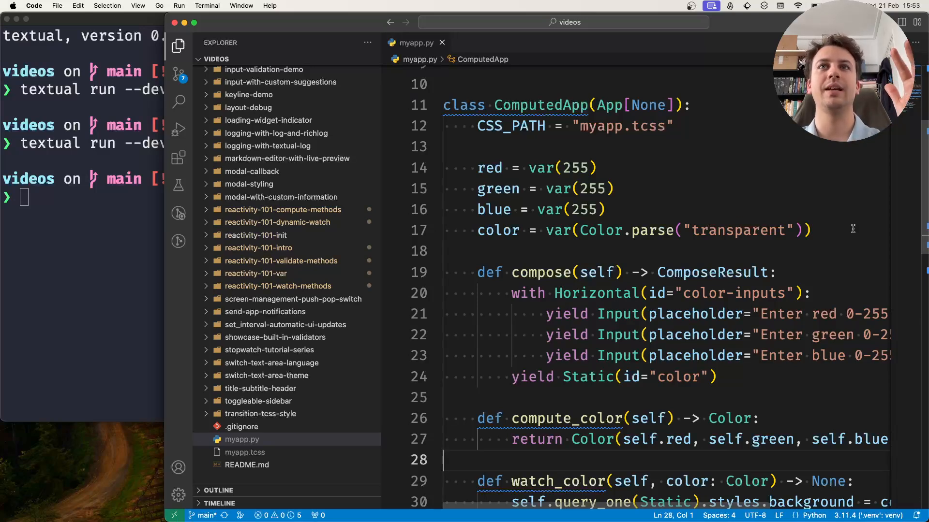
left_click(805, 230)
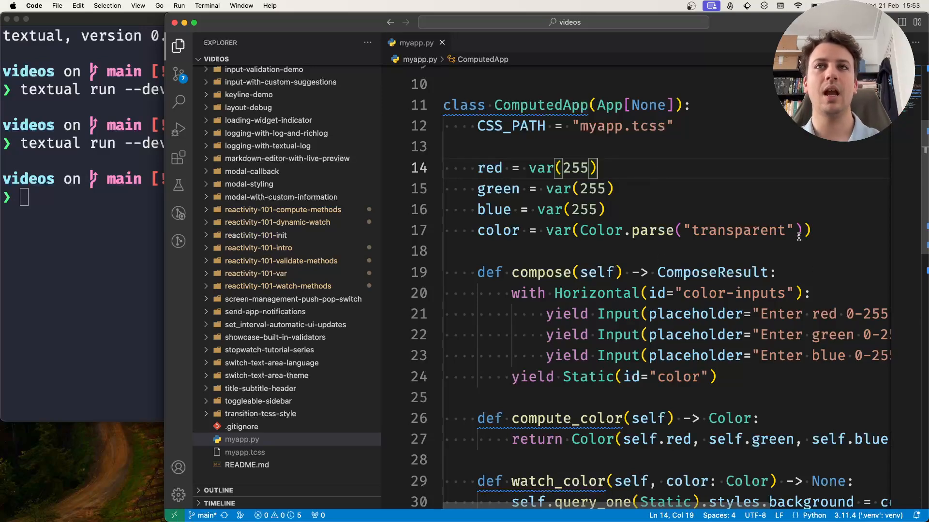
mouse_move(801, 245)
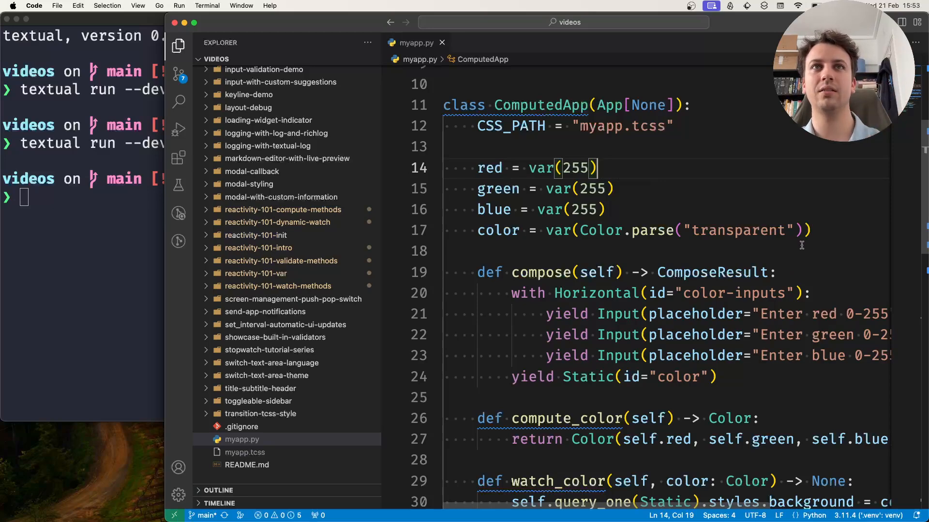
left_click(805, 231)
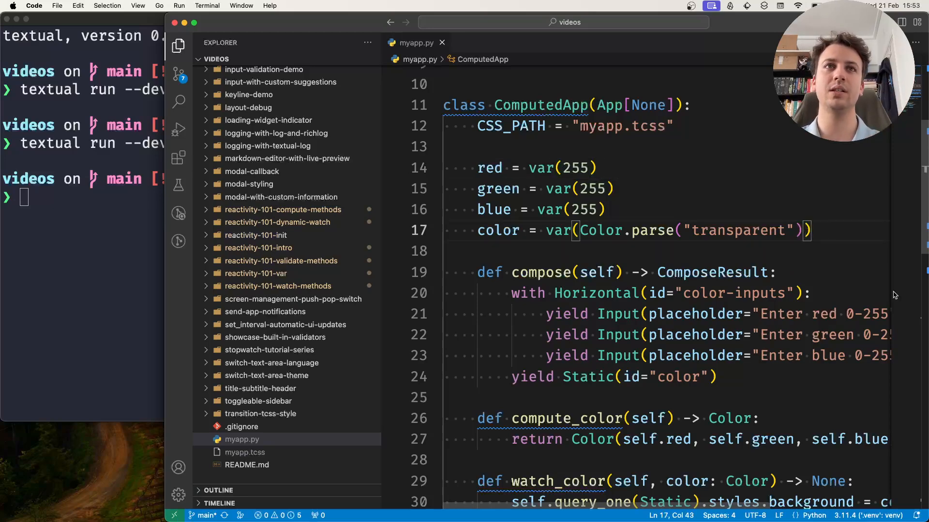
type(",")
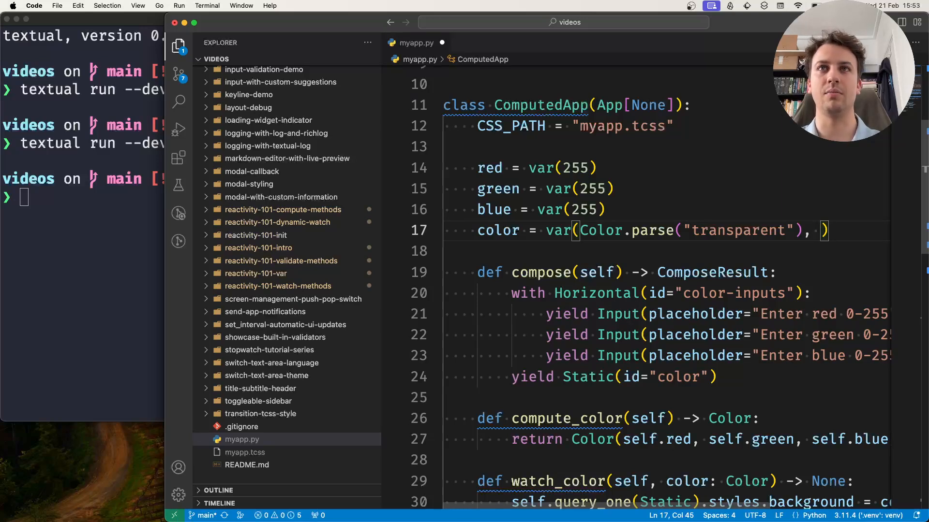
type("init=False")
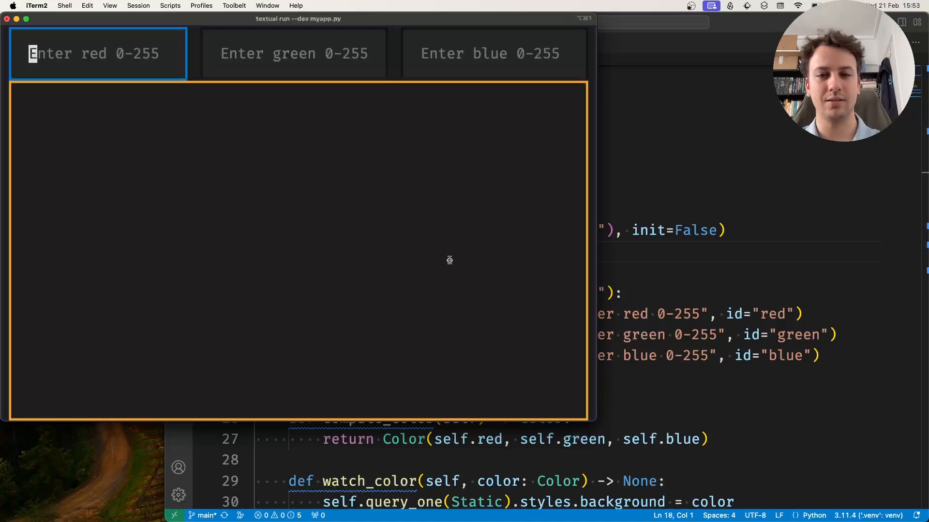
mouse_move(366, 250)
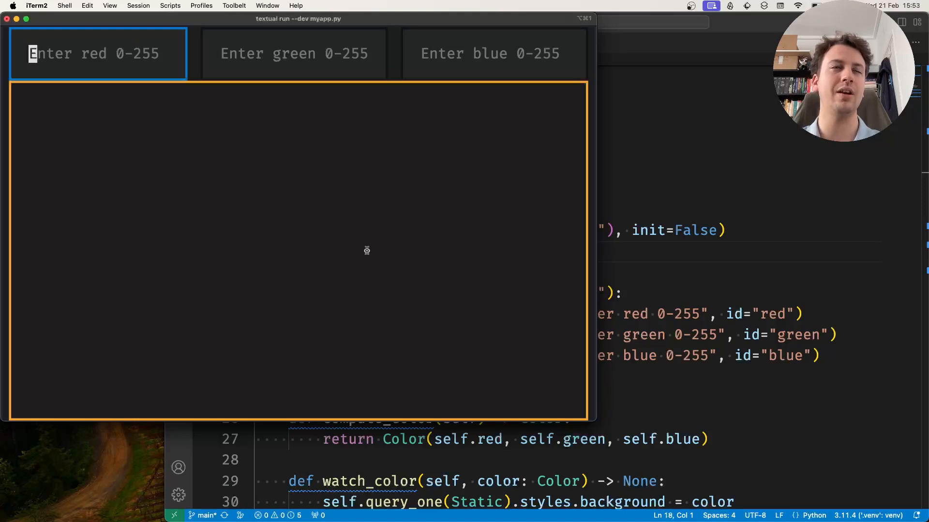
mouse_move(317, 162)
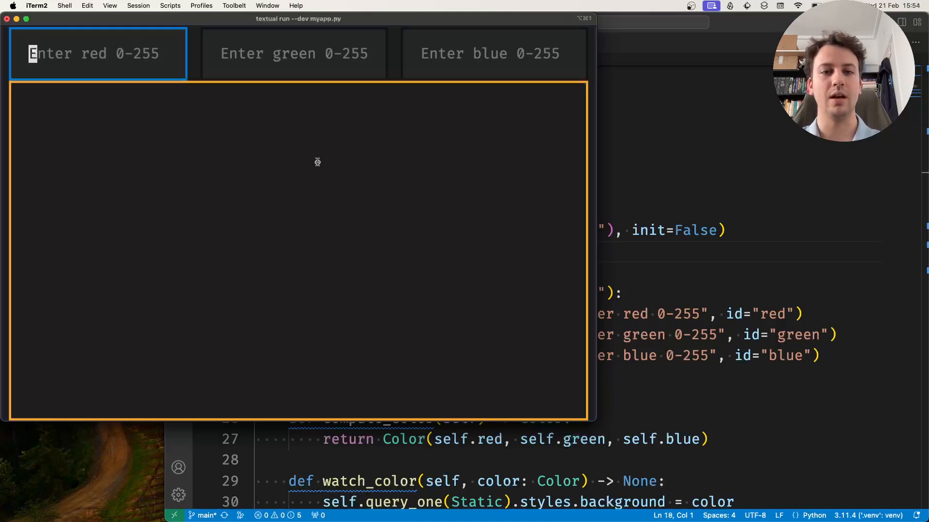
Relaunch the colour app and confirm the swatch starts dark and transparent.
type("1")
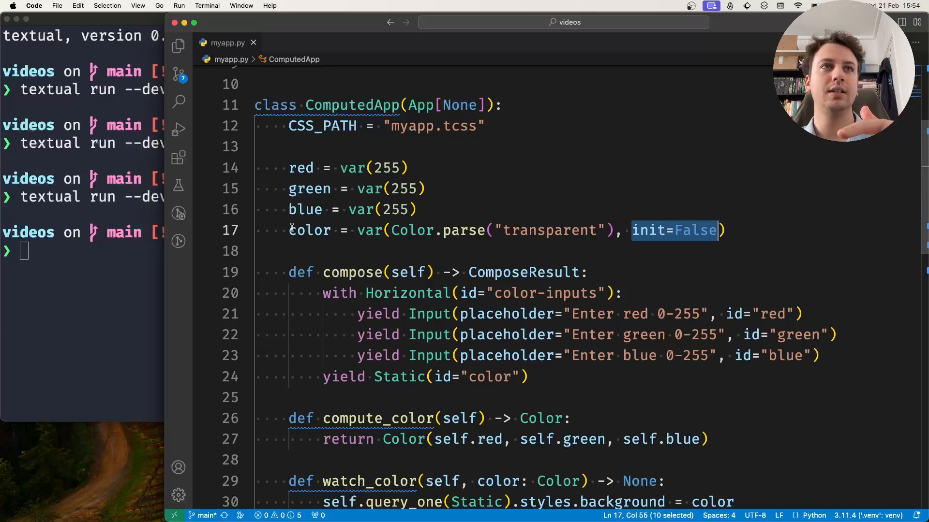
Move init=False from the color var onto the green and blue var(255) declarations.
double_click(309, 230)
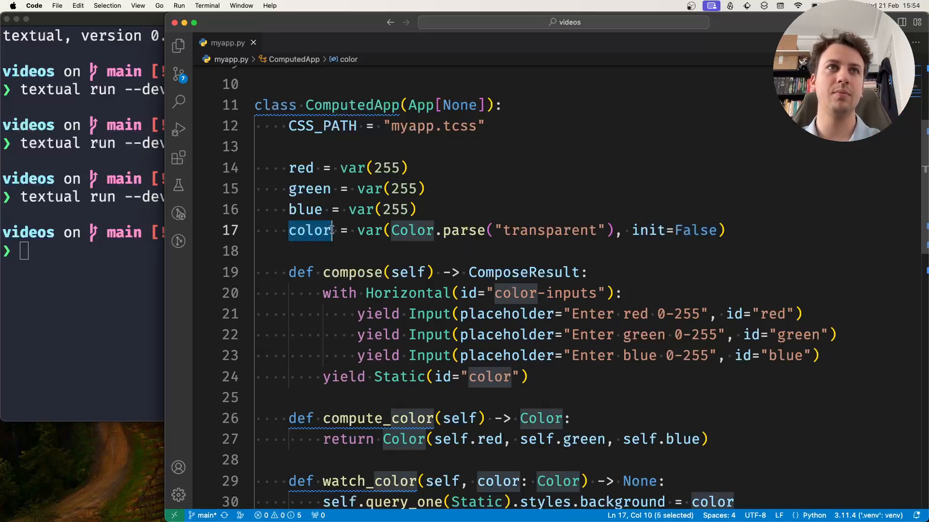
mouse_move(311, 231)
type(", ")
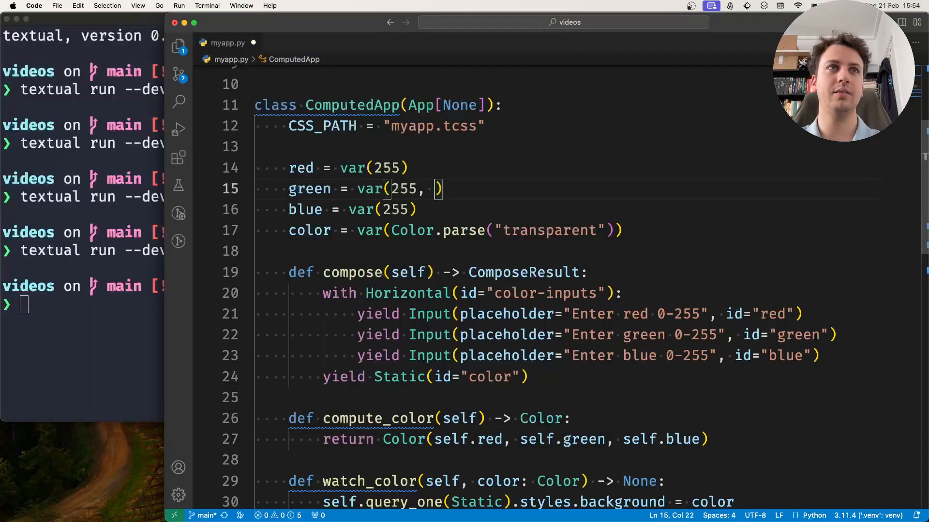
type("init=False")
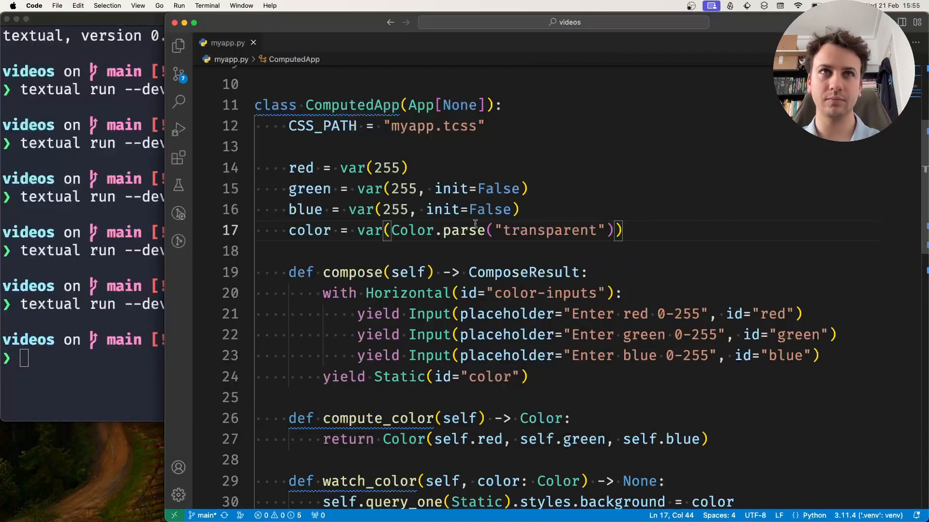
type(", init=False")
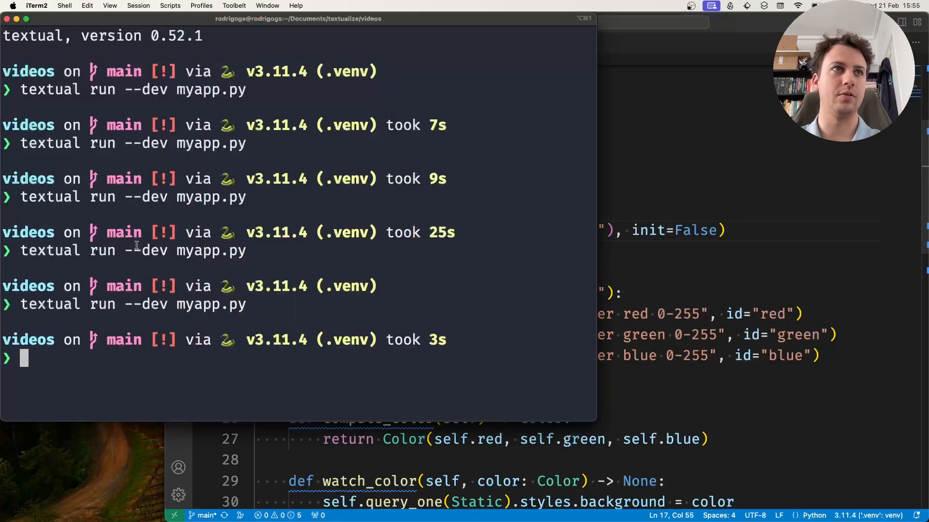
key("Return")
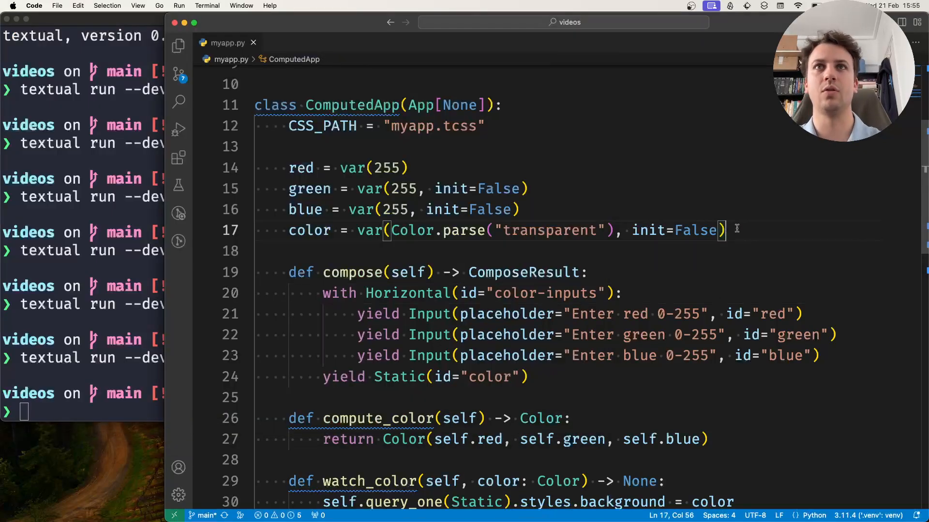
key("Backspace")
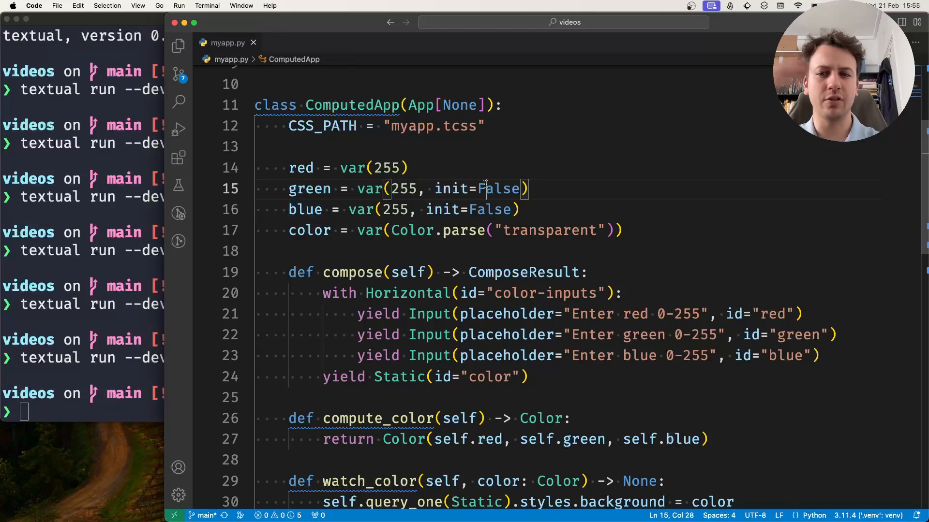
mouse_move(283, 230)
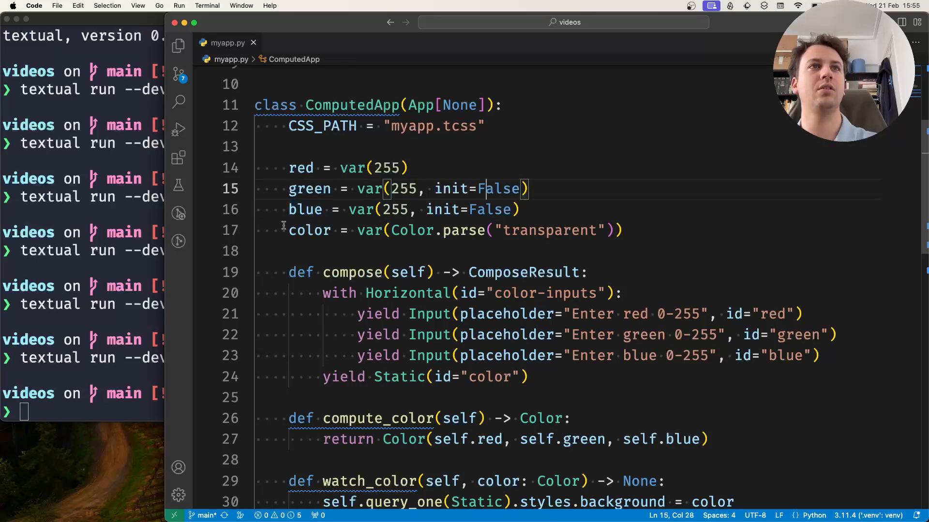
double_click(310, 230)
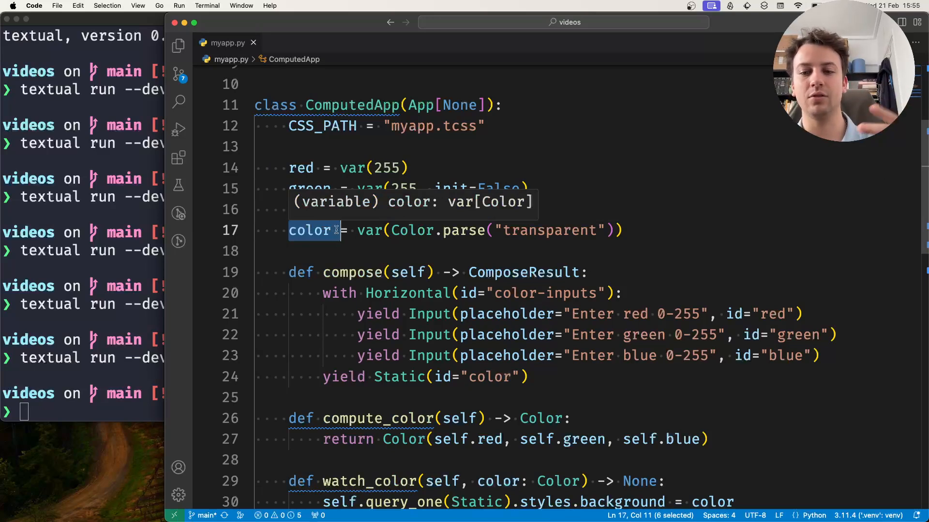
mouse_move(358, 216)
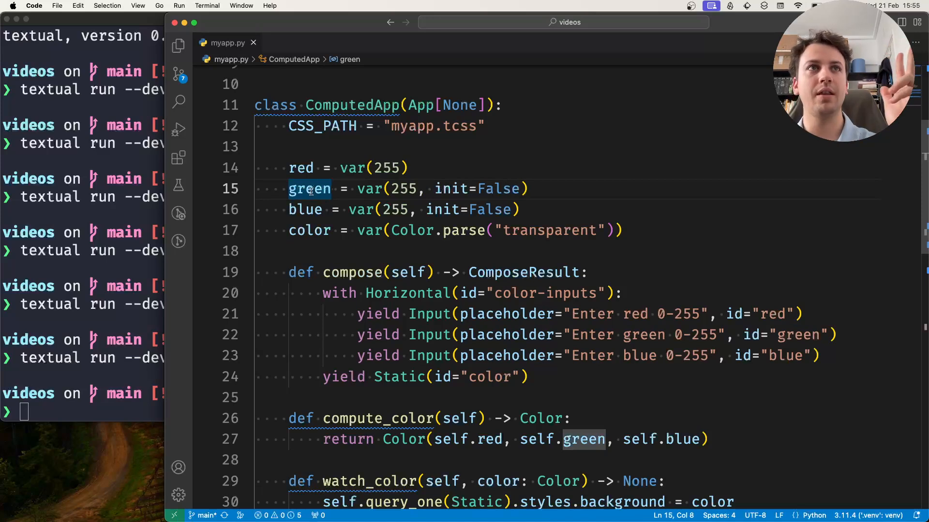
double_click(309, 188)
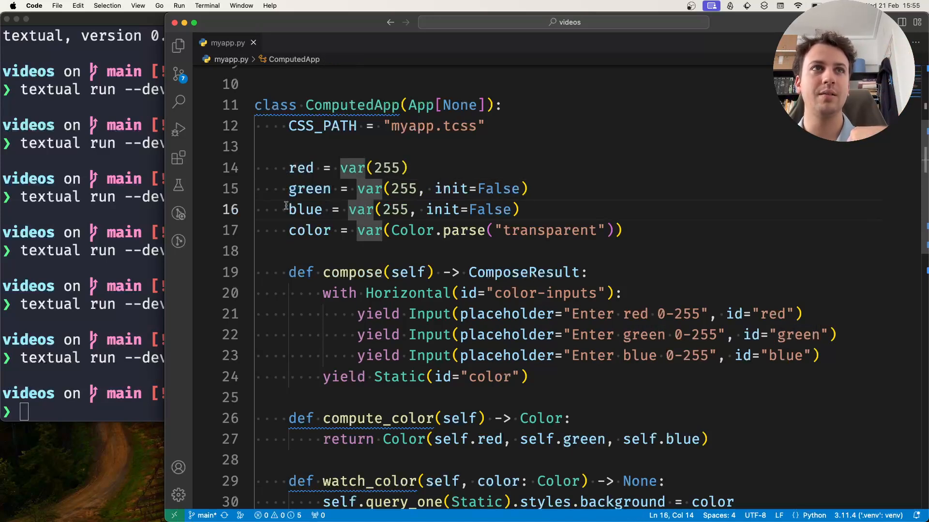
left_click(517, 209)
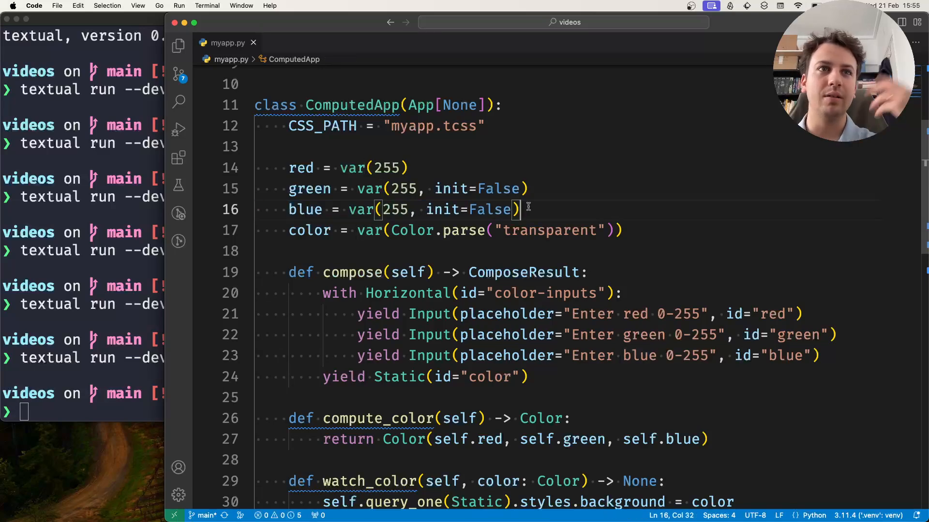
mouse_move(530, 251)
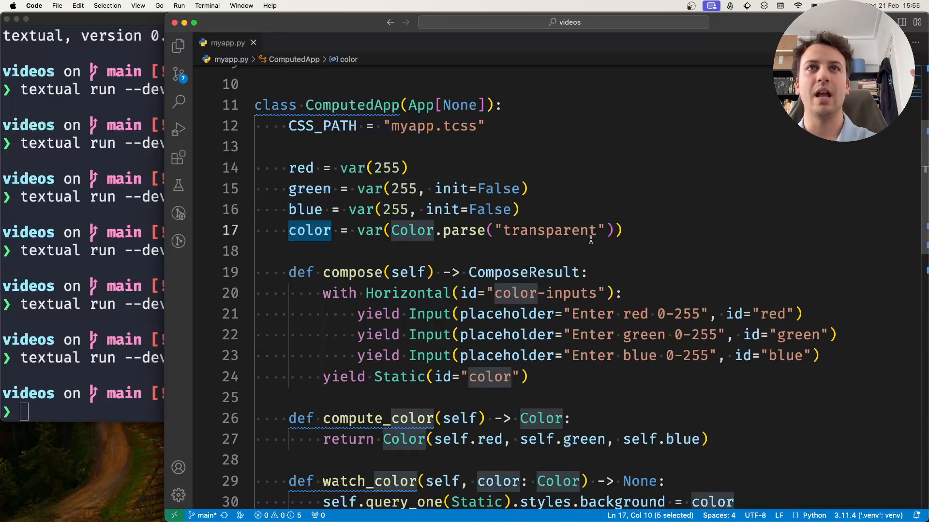
left_click(616, 230)
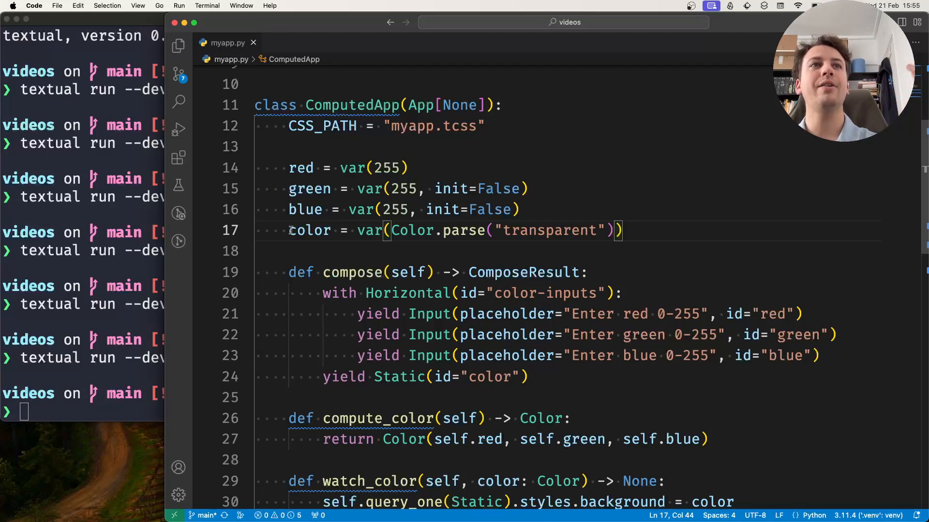
double_click(309, 230)
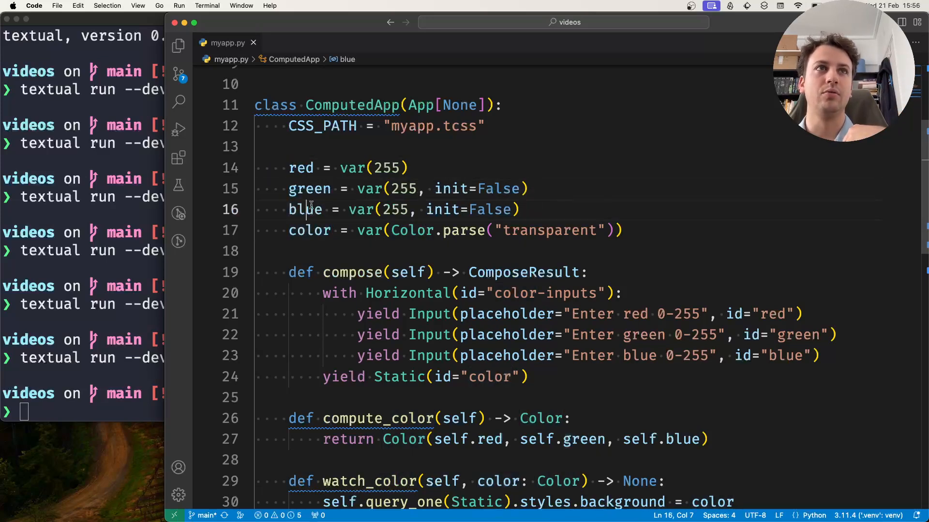
double_click(306, 209)
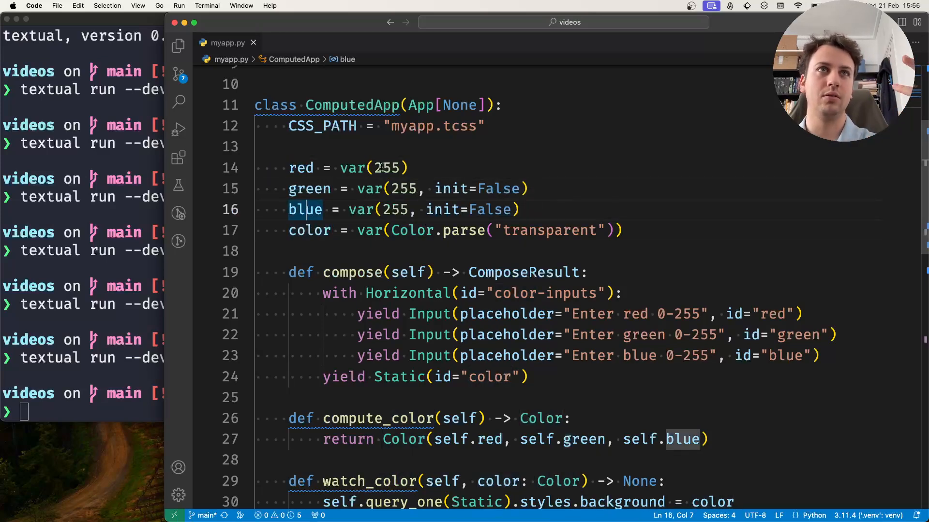
left_click(319, 231)
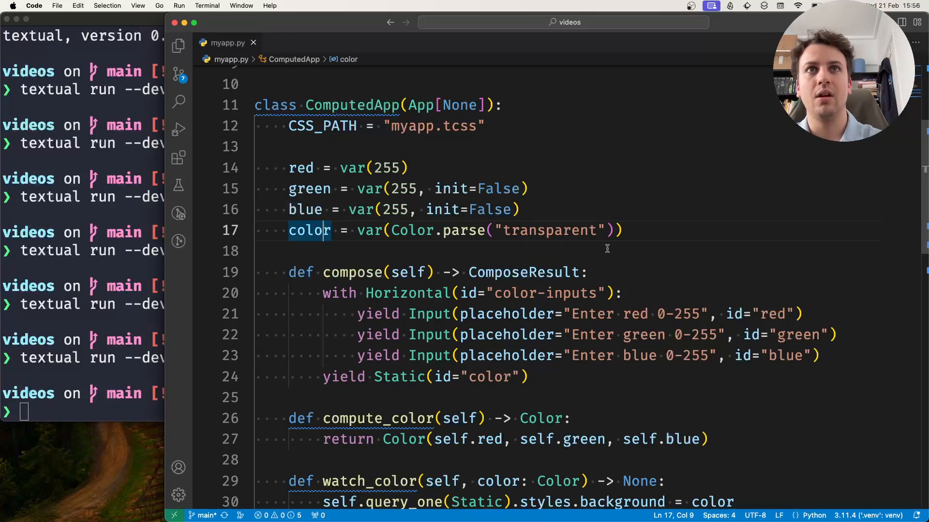
Add ', init=False' after Color.parse("transparent") on line 17, reverting green and blue to var(255).
type(", init=")
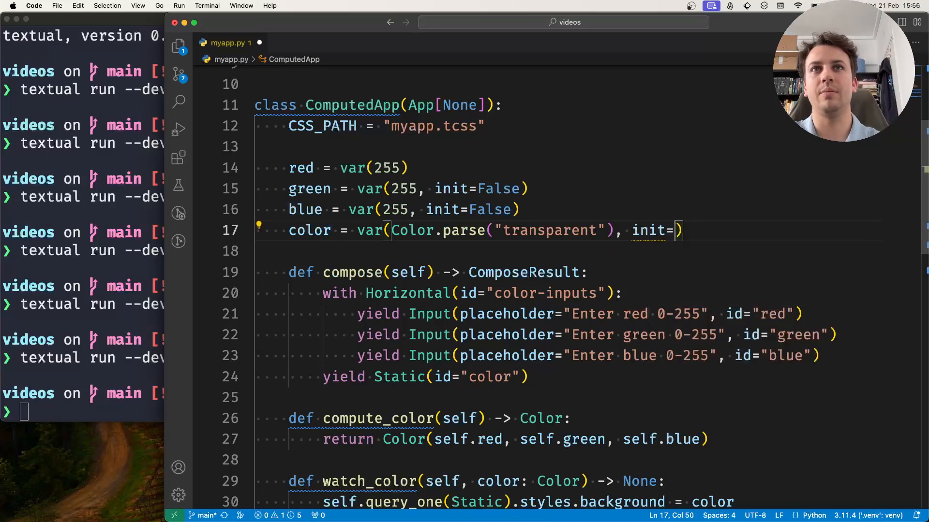
type("False")
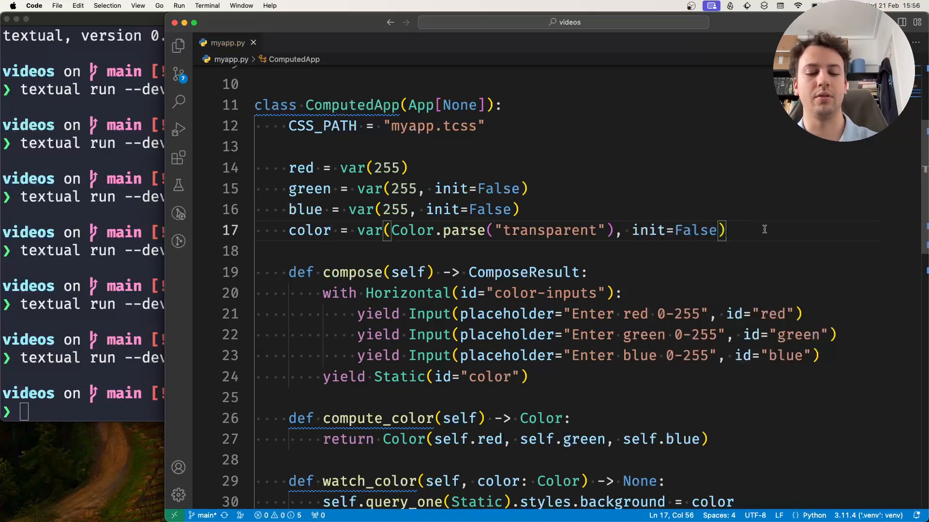
mouse_move(503, 230)
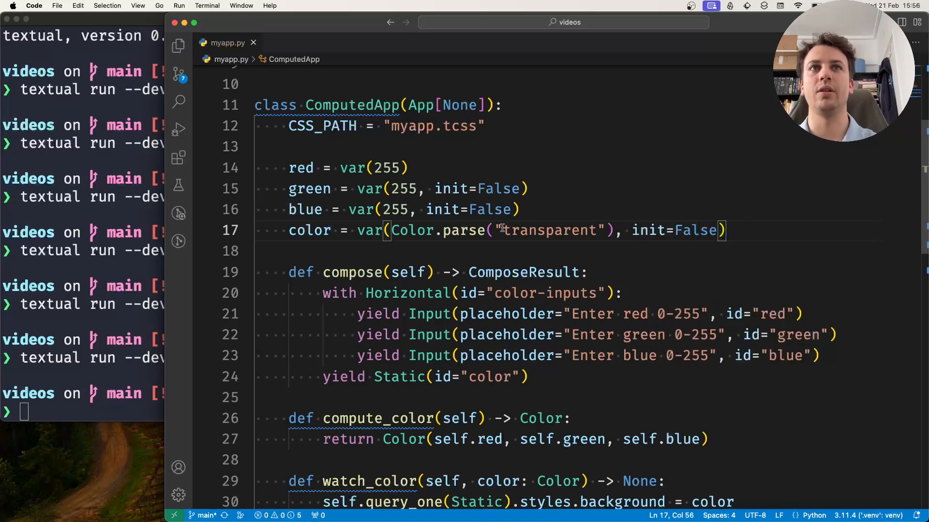
double_click(551, 230)
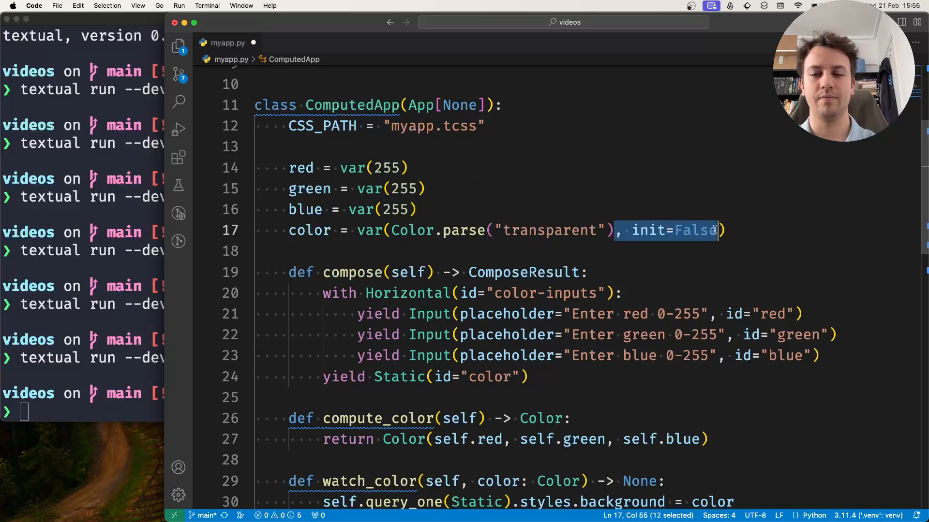
Delete the selected ', init=False' from the color declaration on line 17.
key("Backspace")
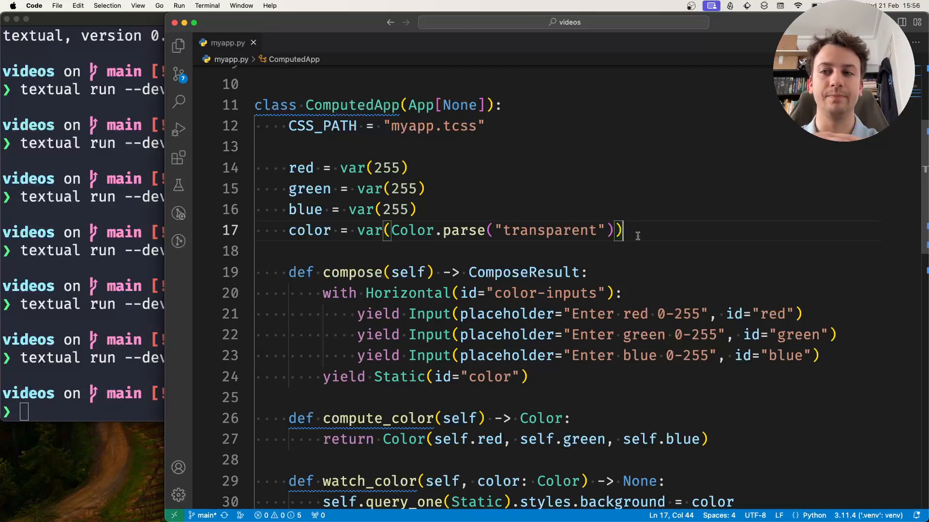
mouse_move(697, 381)
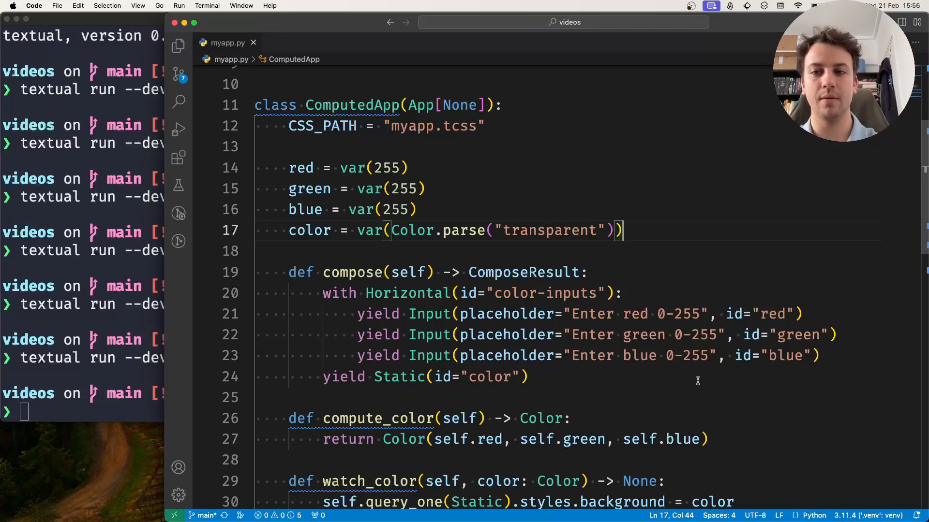